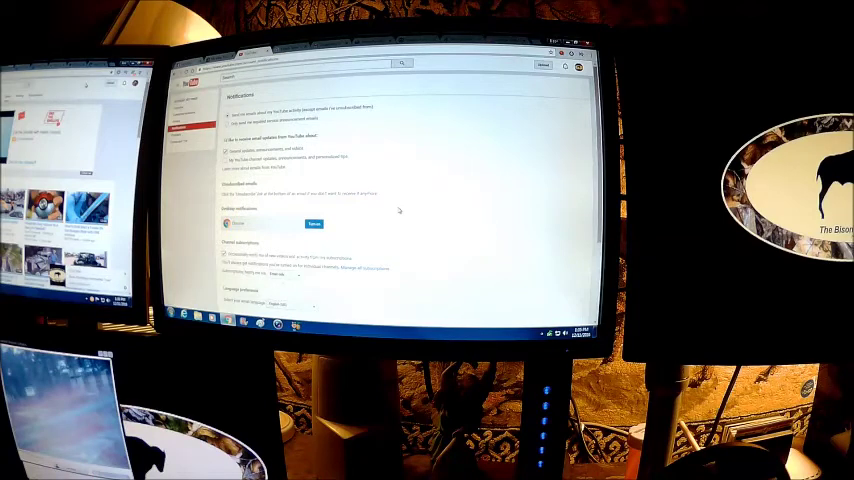
scroll(down, 3)
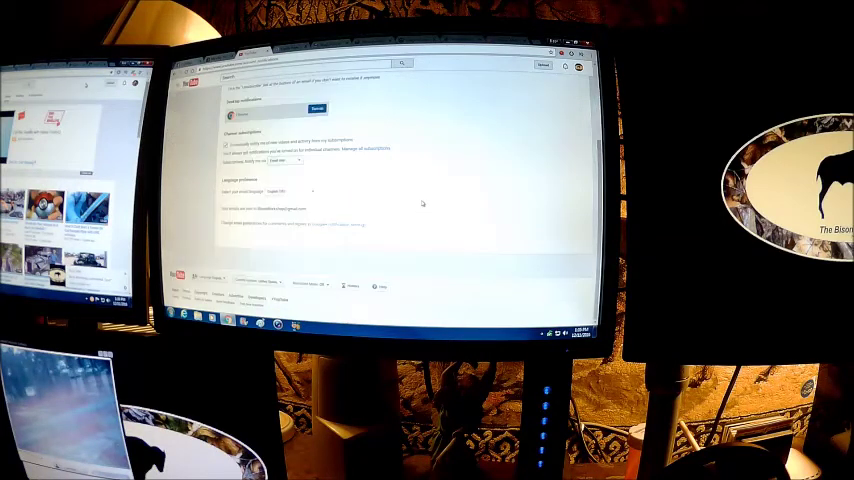